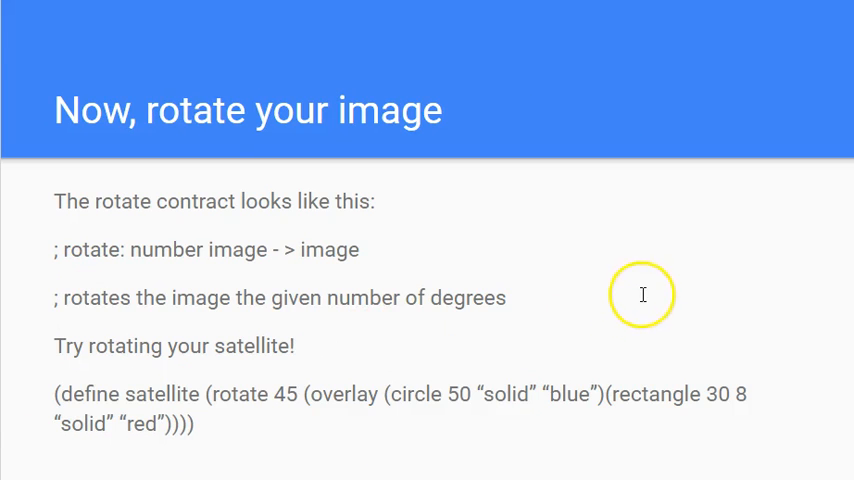
mouse_move(300, 155)
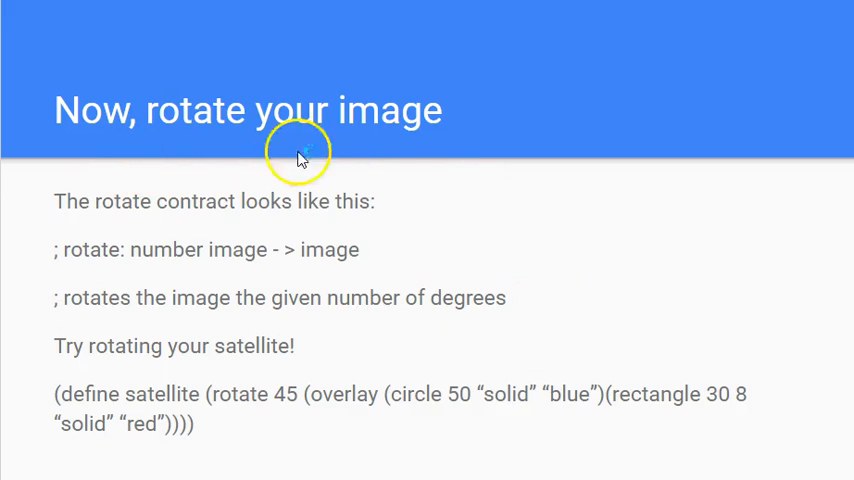
mouse_move(466, 232)
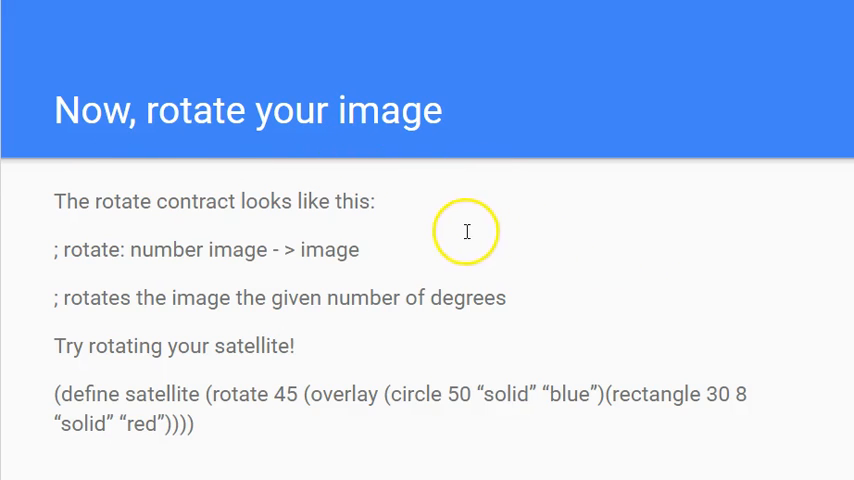
mouse_move(143, 218)
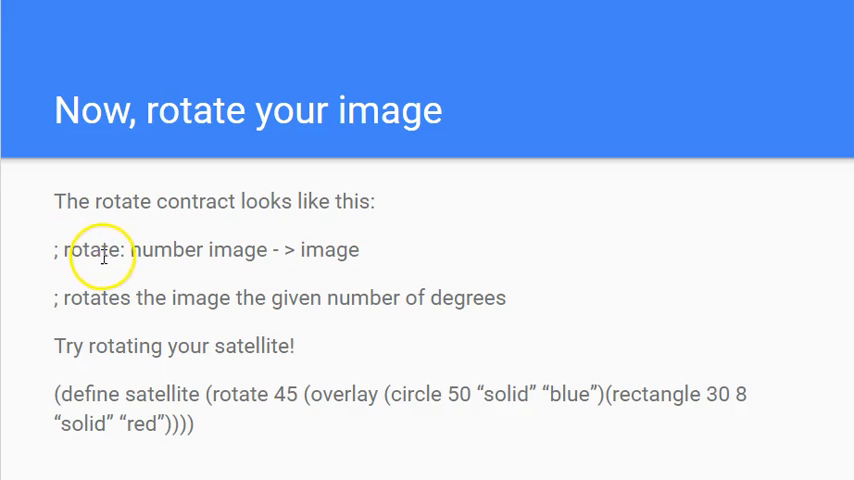
mouse_move(213, 255)
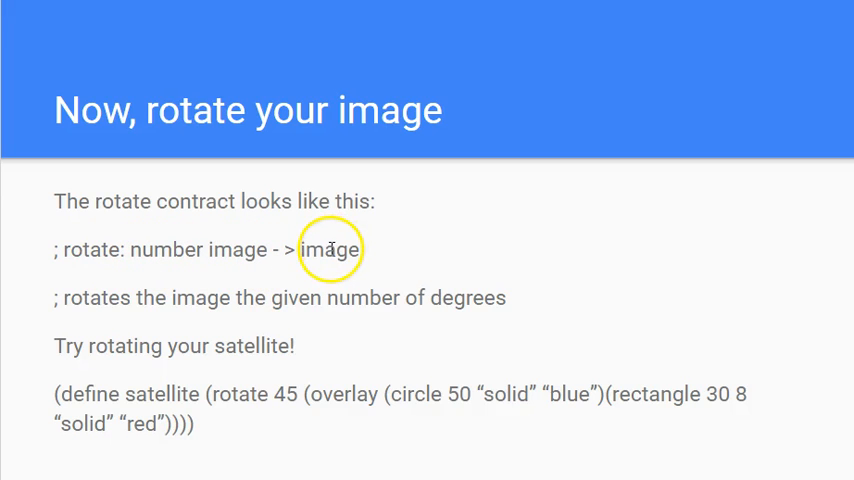
mouse_move(270, 307)
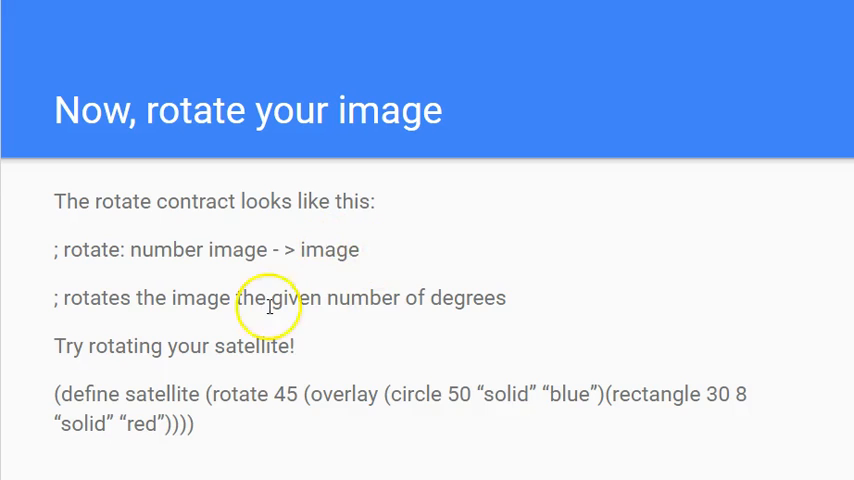
mouse_move(197, 302)
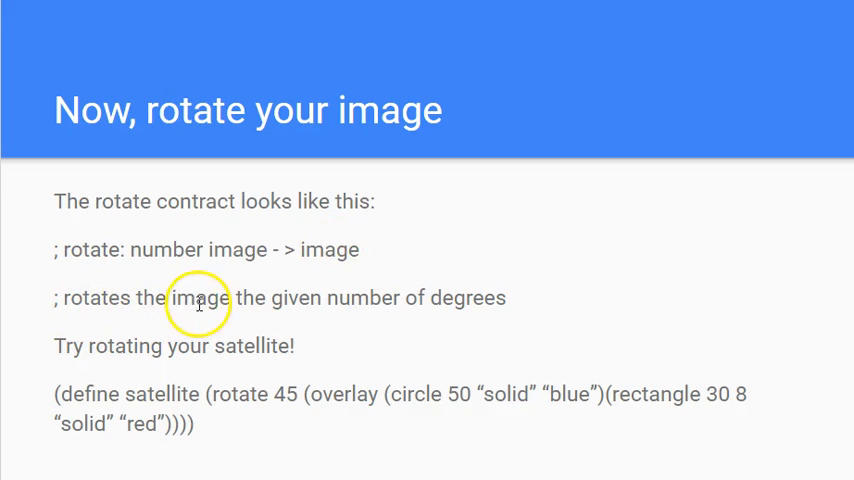
mouse_move(305, 297)
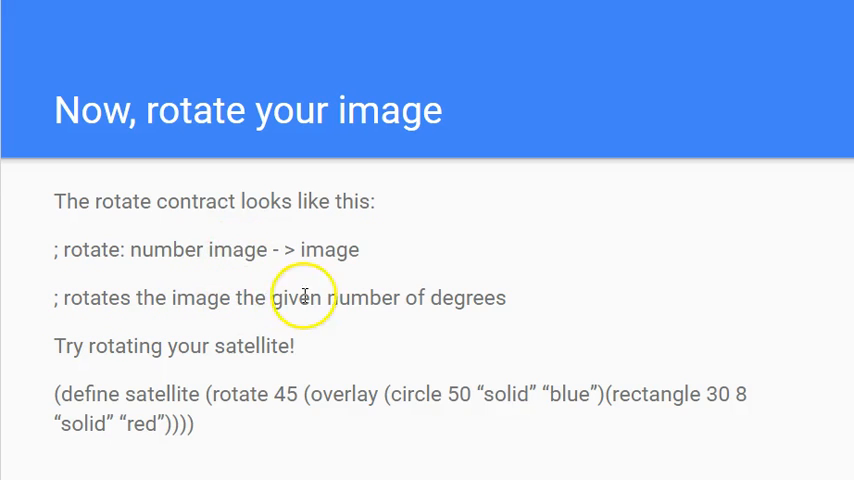
mouse_move(117, 358)
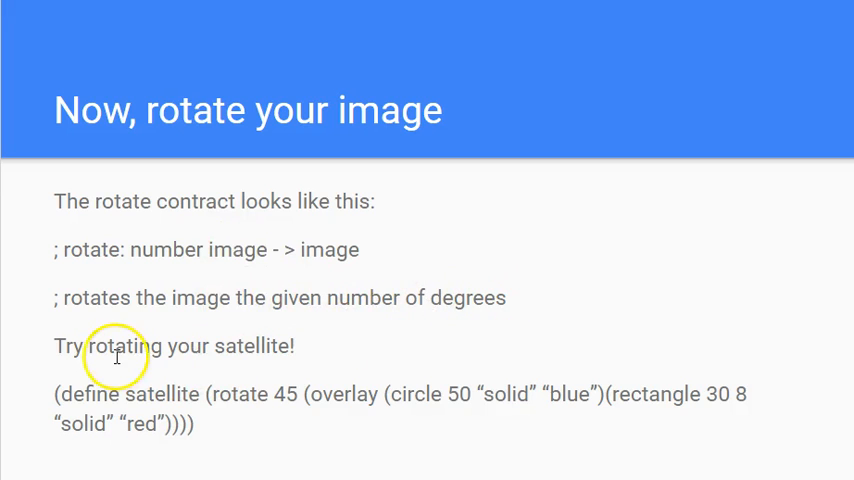
mouse_move(306, 444)
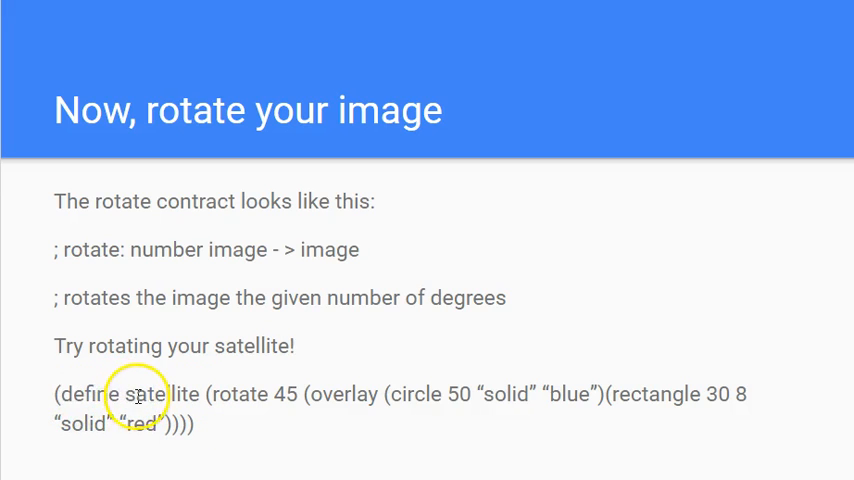
mouse_move(215, 393)
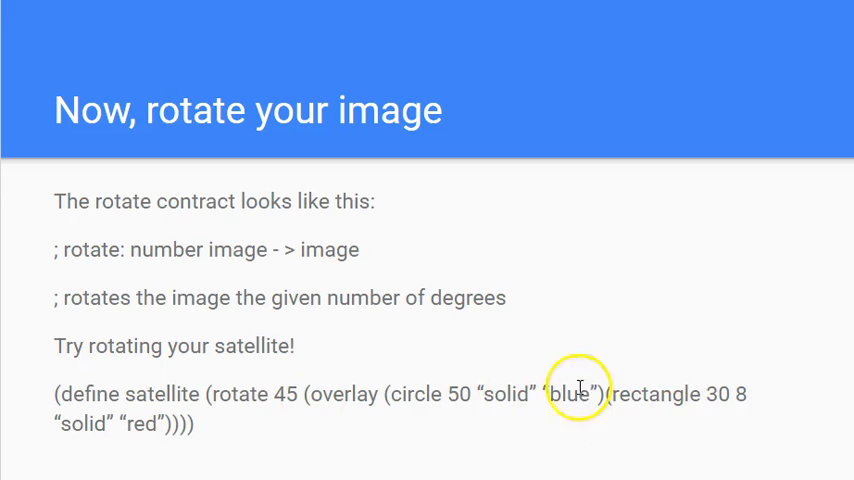
mouse_move(289, 390)
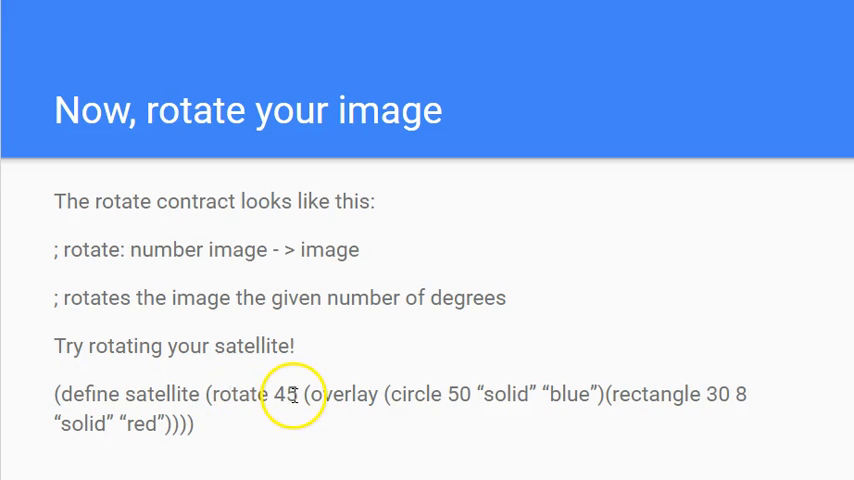
mouse_move(294, 446)
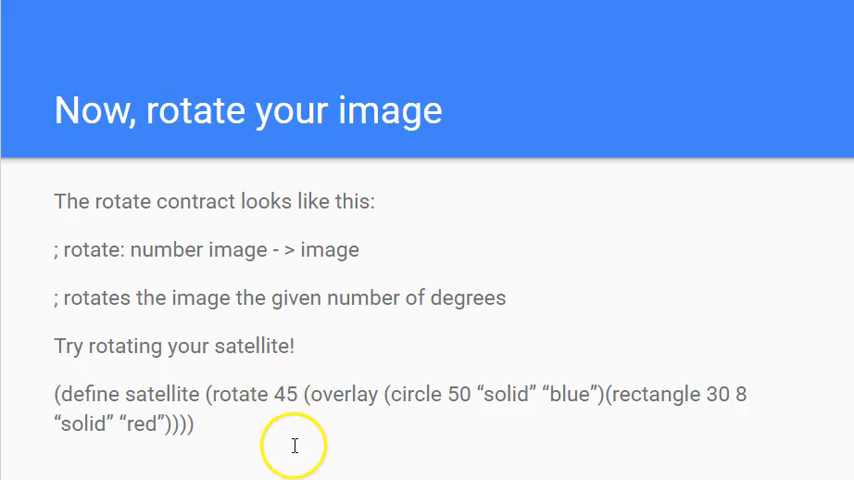
mouse_move(266, 438)
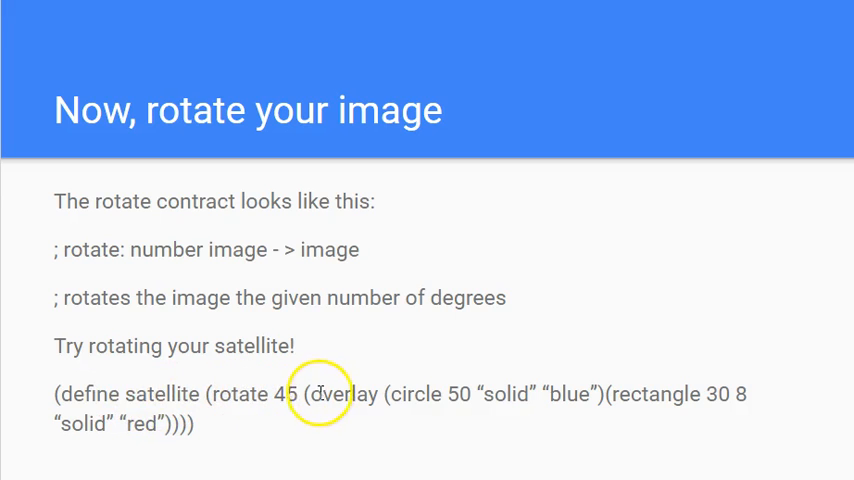
mouse_move(440, 396)
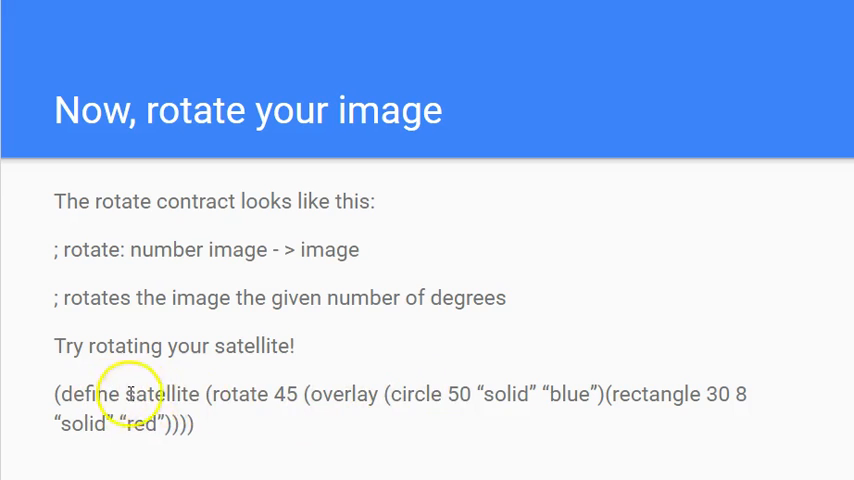
mouse_move(148, 337)
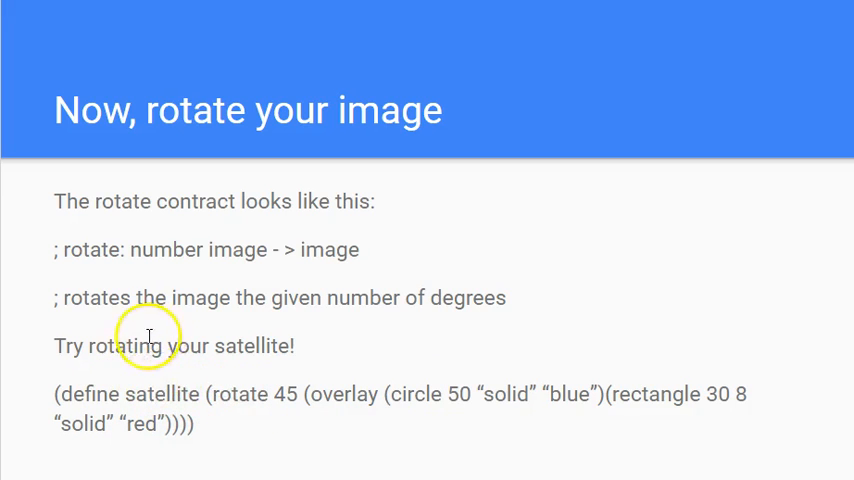
mouse_move(232, 393)
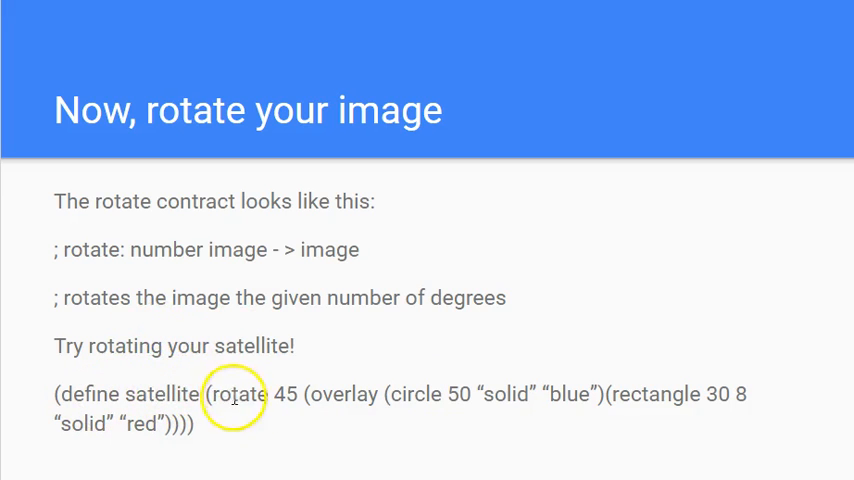
mouse_move(273, 434)
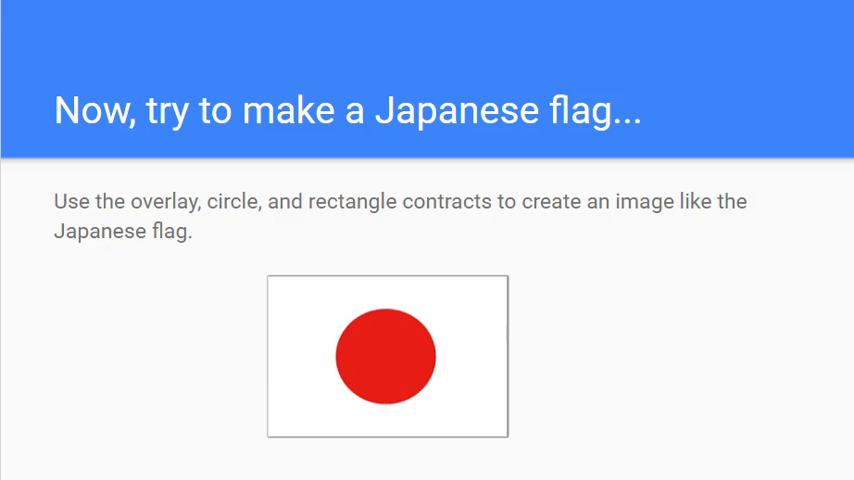
mouse_move(147, 221)
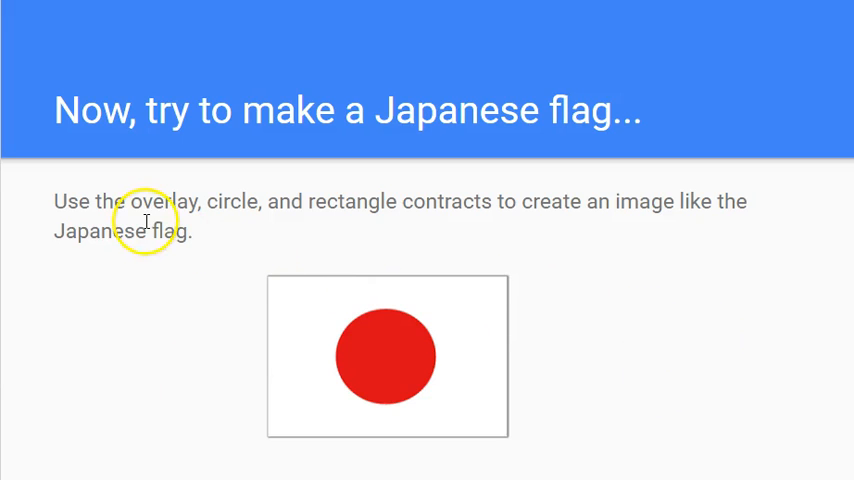
mouse_move(386, 210)
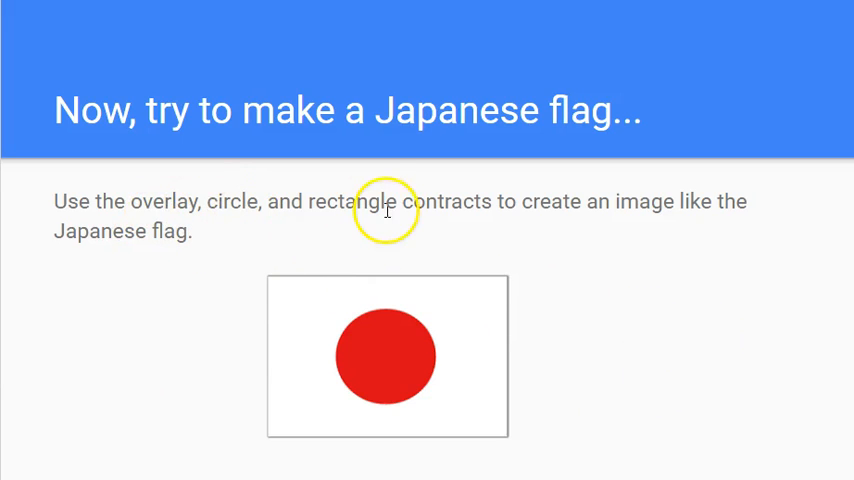
mouse_move(288, 335)
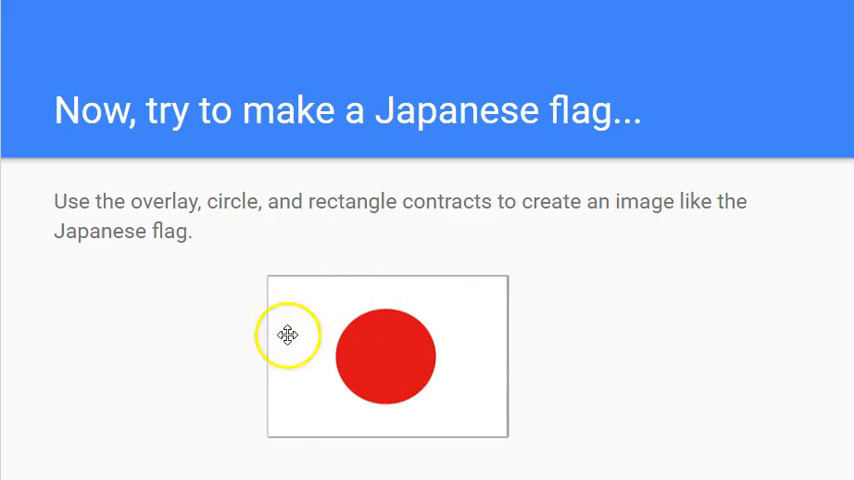
Advance from the Japanese-flag exercise to the 'Use the put-image contract...' slide
left_click_drag(288, 335, 406, 356)
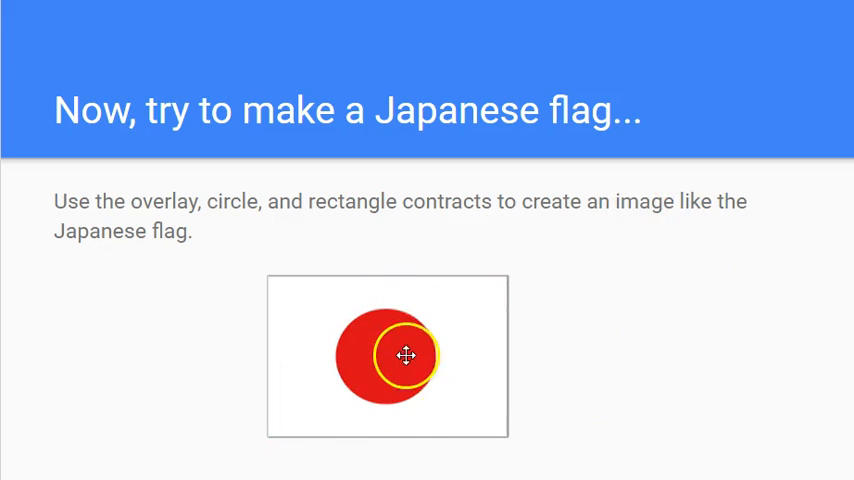
left_click_drag(407, 356, 105, 383)
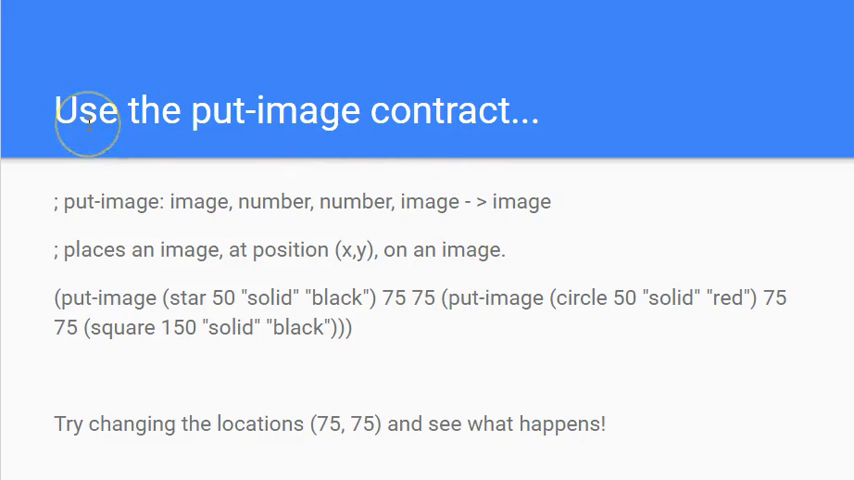
mouse_move(618, 297)
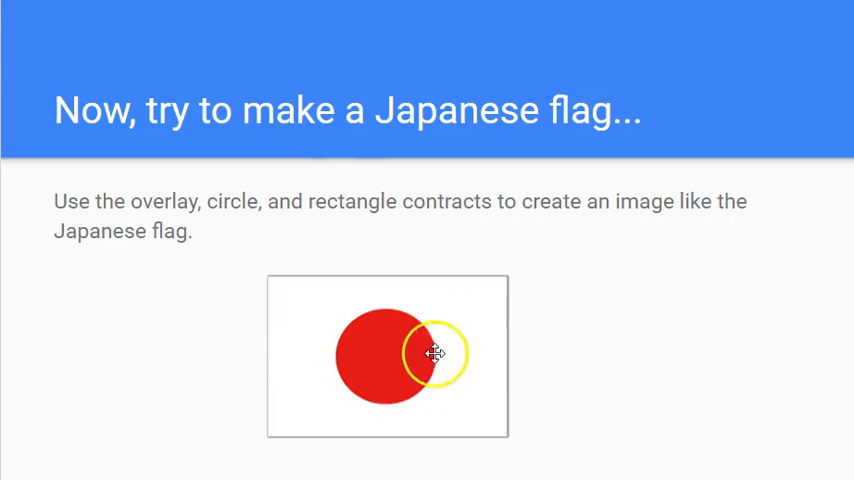
Briefly revisit the Japanese-flag exercise, then return to the put-image contract slide
left_click_drag(435, 355, 322, 380)
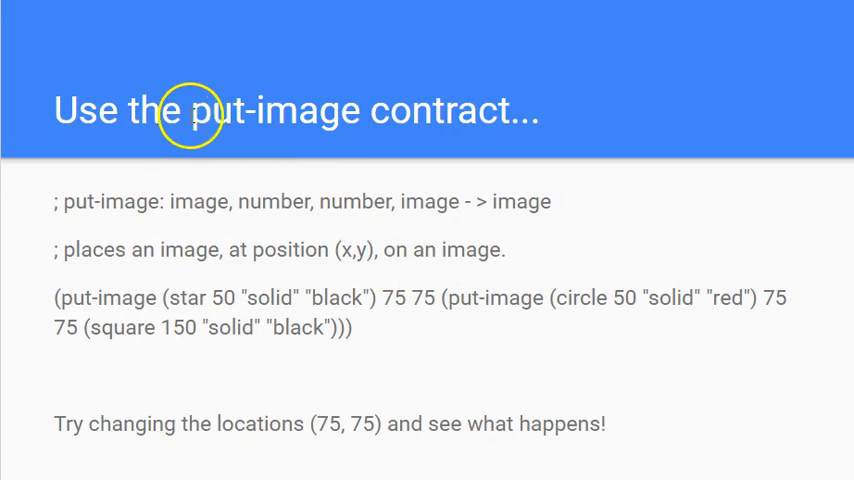
mouse_move(412, 130)
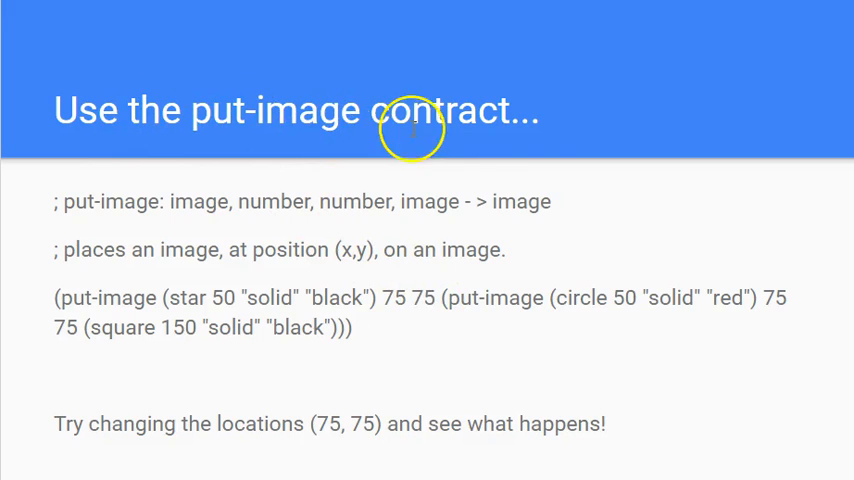
mouse_move(168, 211)
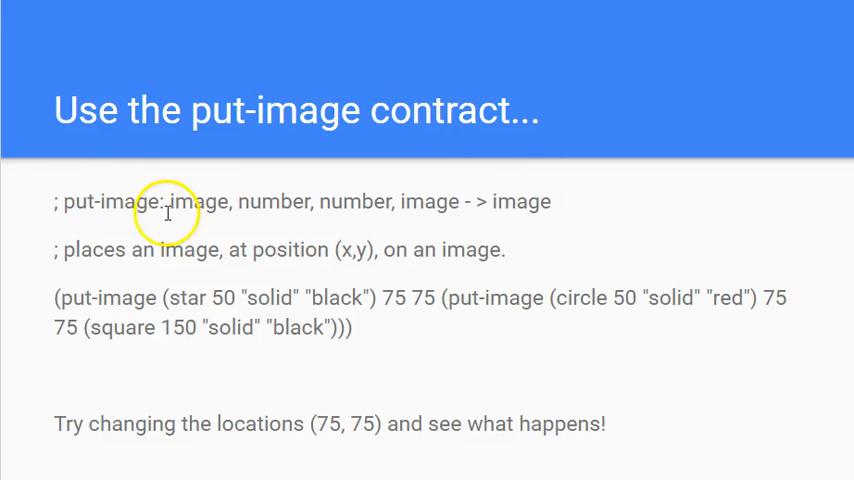
mouse_move(342, 205)
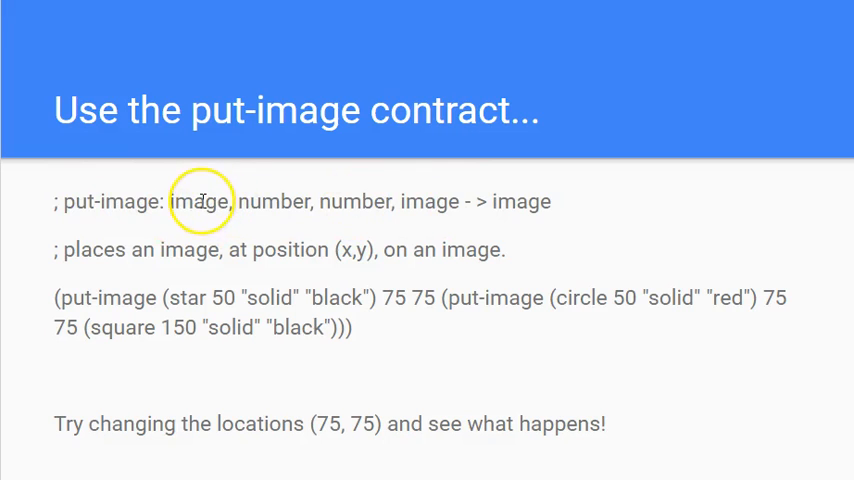
mouse_move(270, 208)
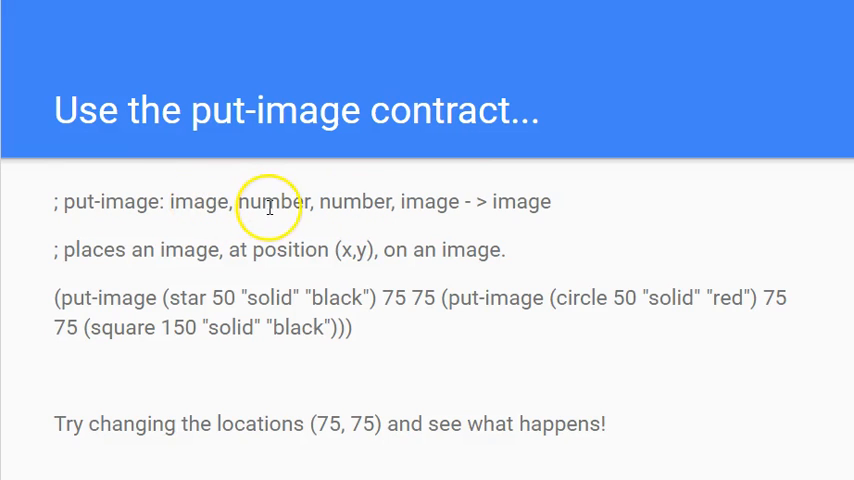
mouse_move(430, 201)
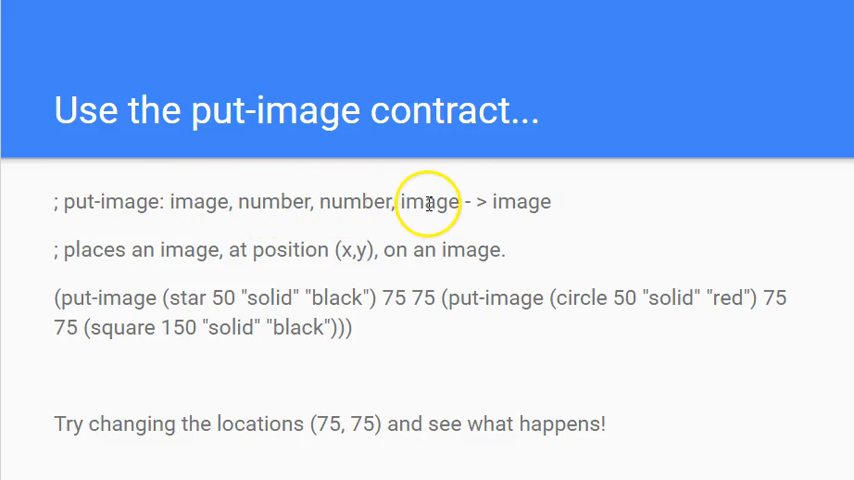
mouse_move(589, 205)
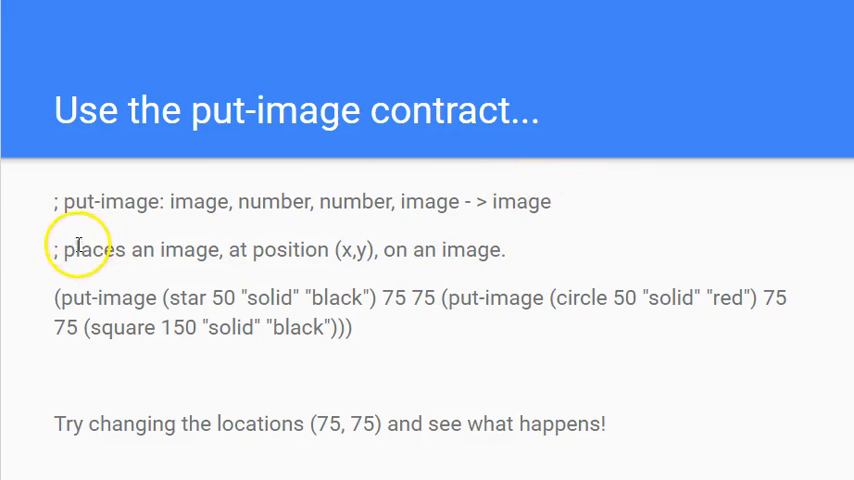
mouse_move(185, 249)
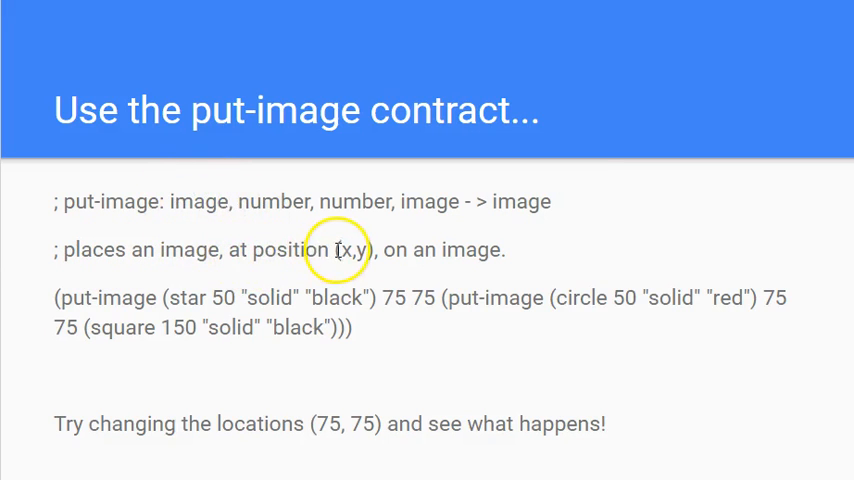
mouse_move(451, 253)
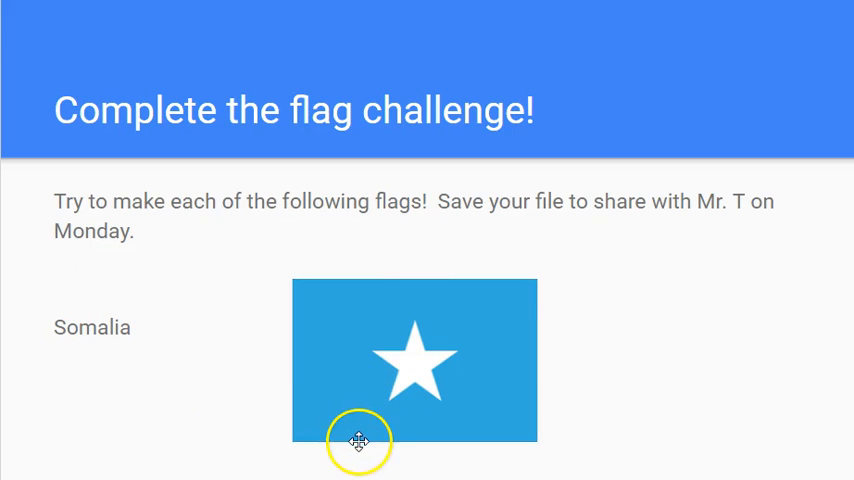
mouse_move(293, 443)
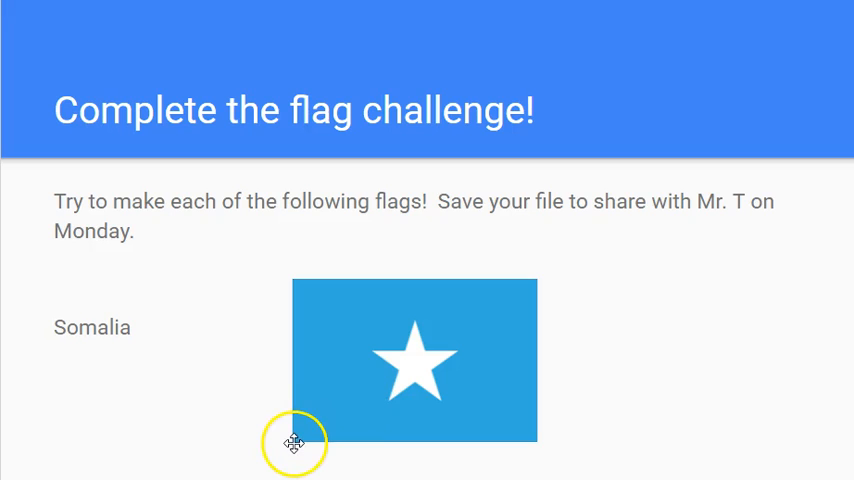
mouse_move(404, 443)
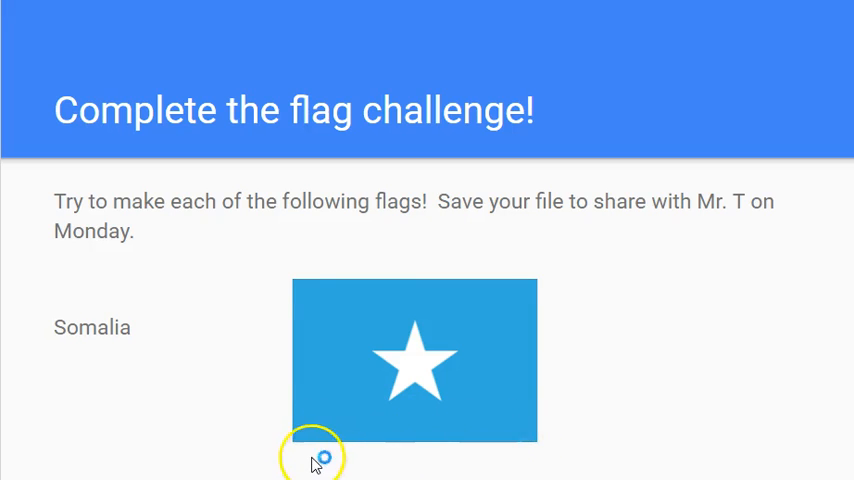
mouse_move(528, 443)
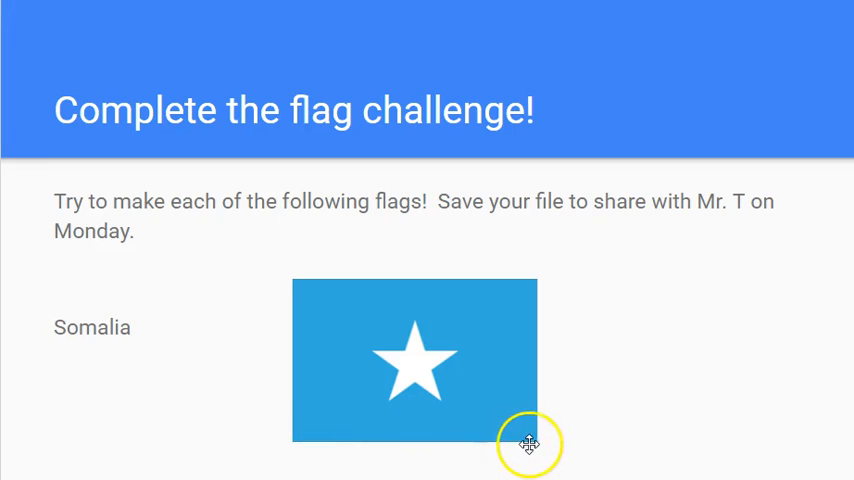
mouse_move(293, 444)
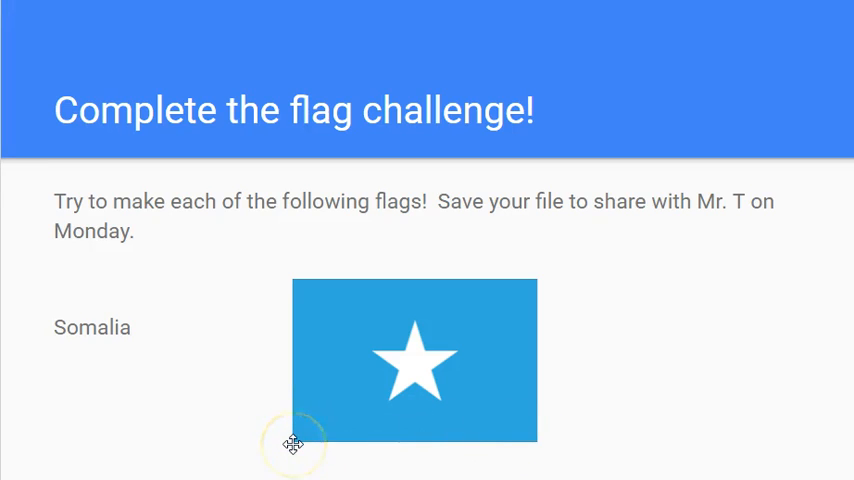
mouse_move(287, 370)
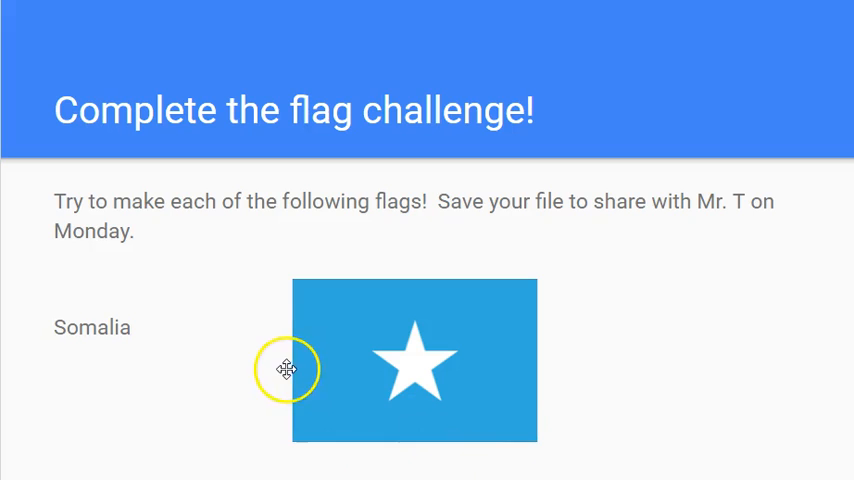
mouse_move(300, 443)
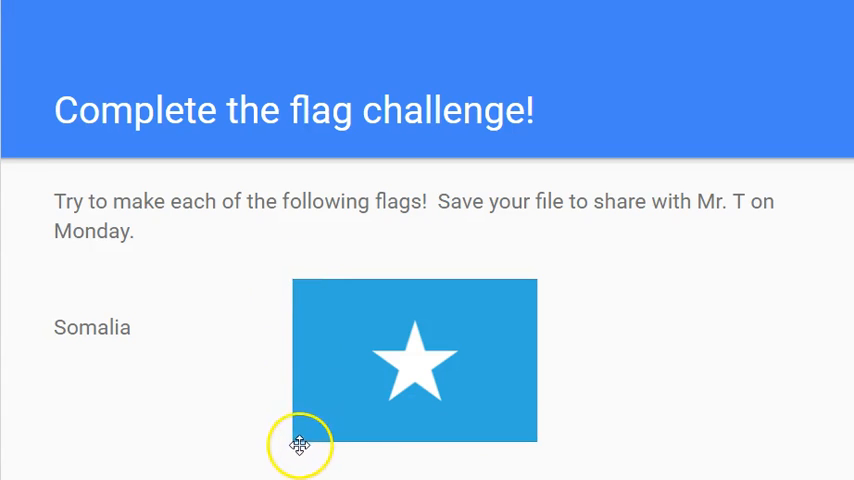
mouse_move(277, 298)
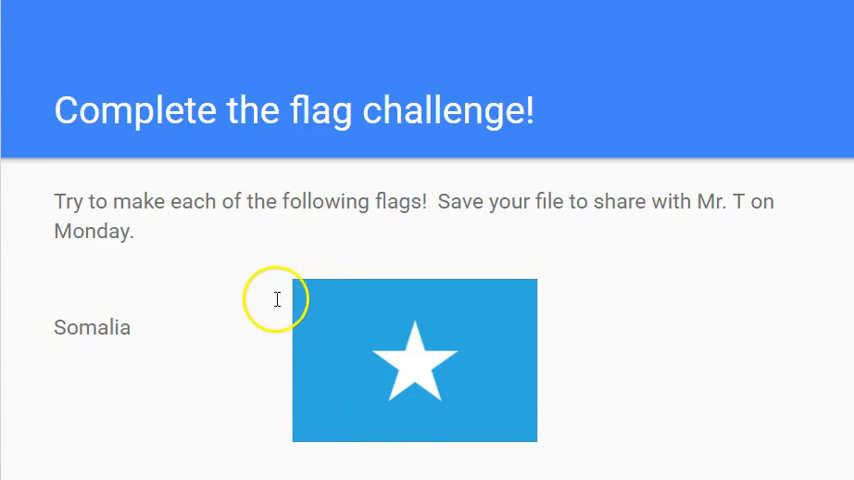
mouse_move(413, 362)
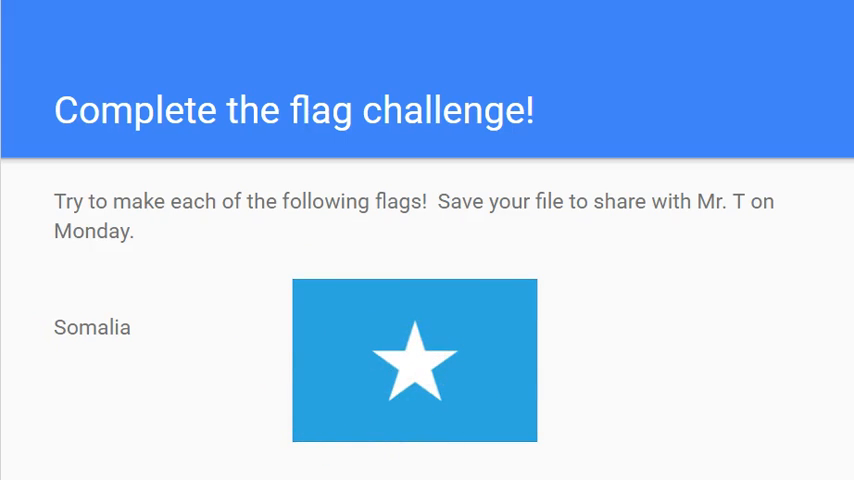
Return to the put-image contract slide with its star, circle and square example
key("Right")
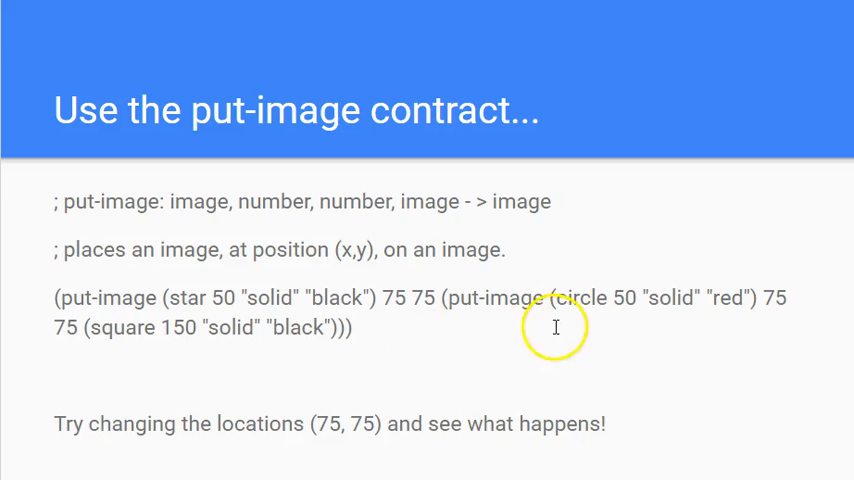
mouse_move(62, 305)
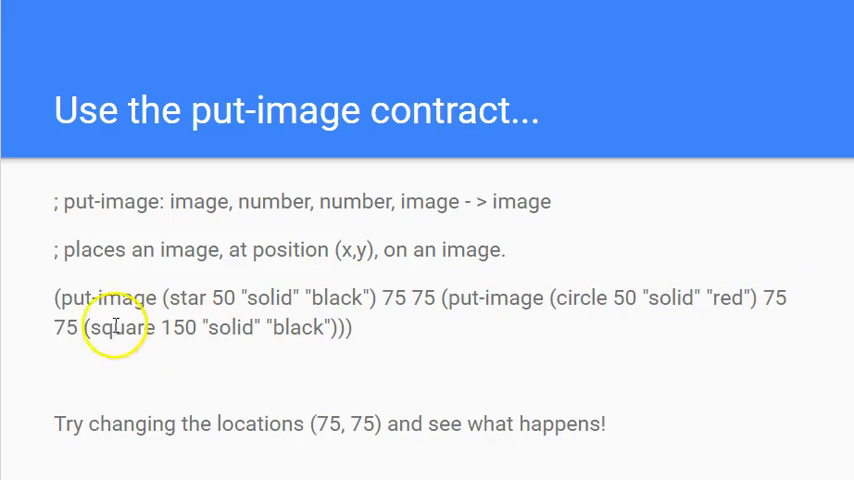
mouse_move(150, 330)
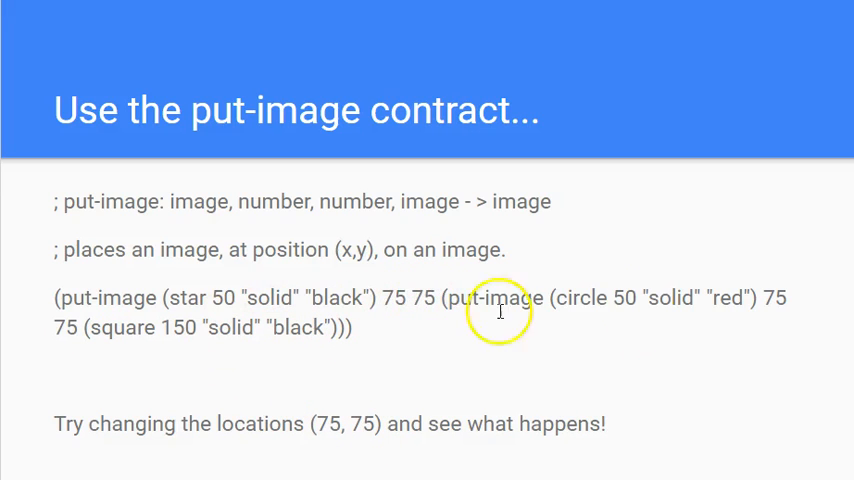
mouse_move(70, 318)
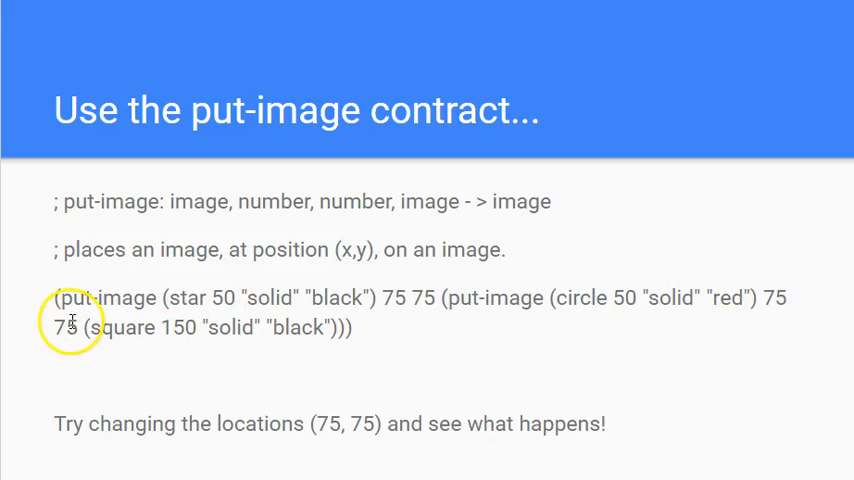
mouse_move(395, 385)
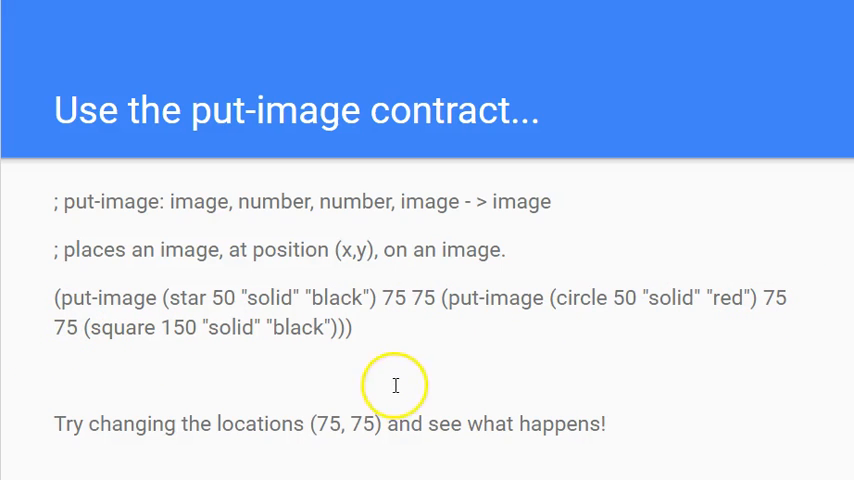
mouse_move(25, 435)
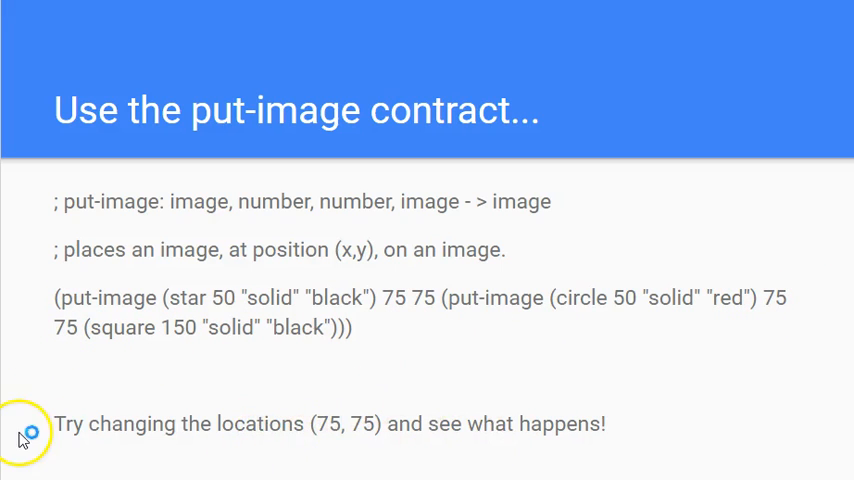
mouse_move(385, 297)
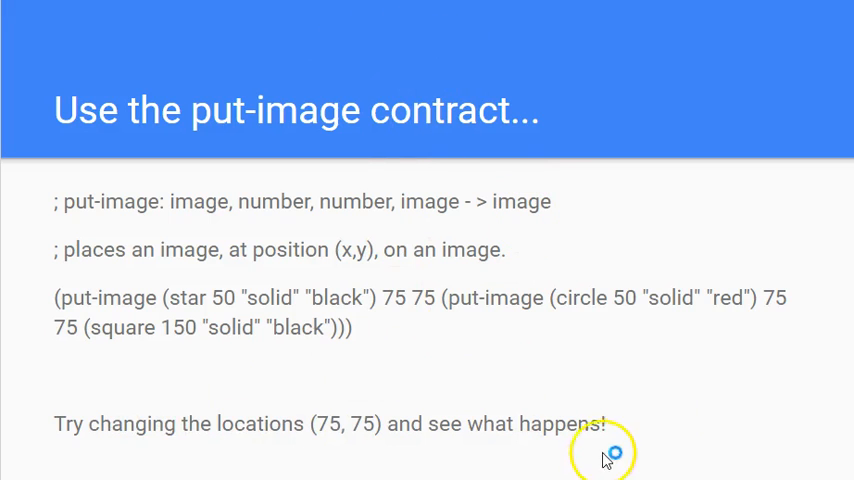
mouse_move(40, 375)
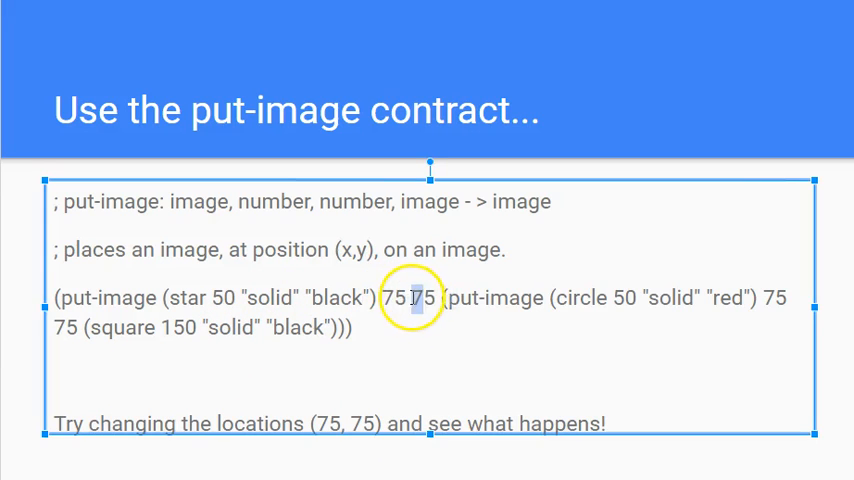
double_click(420, 297)
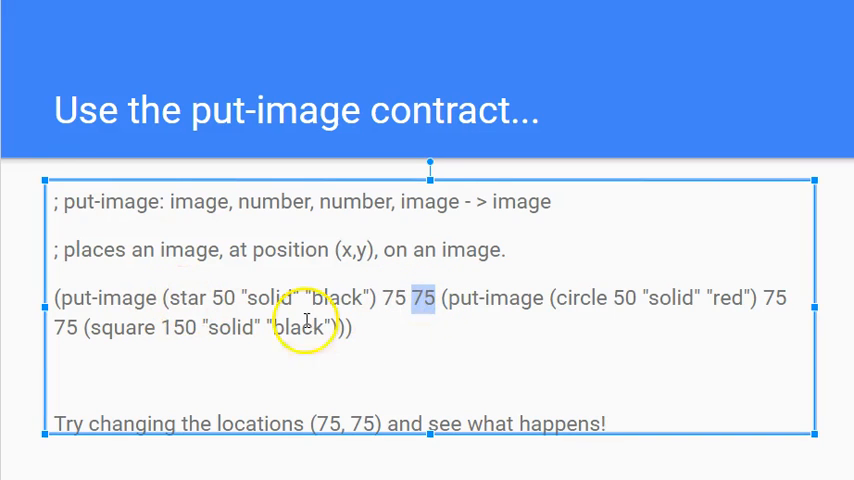
mouse_move(577, 307)
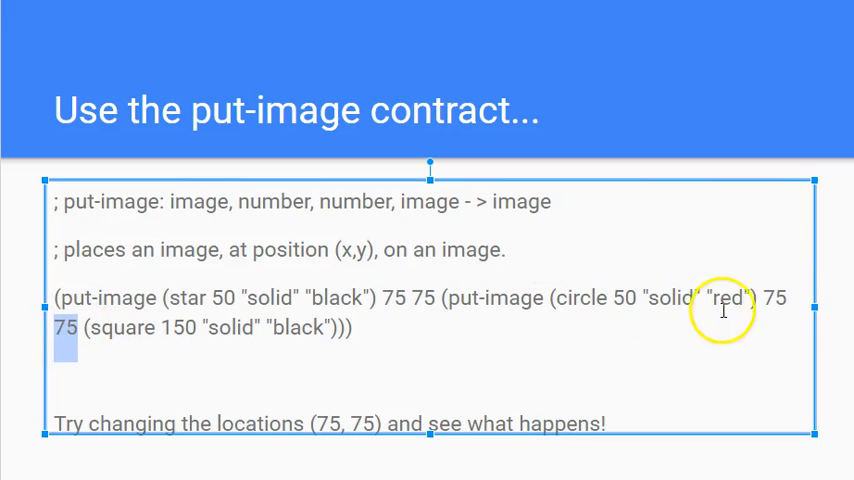
mouse_move(698, 297)
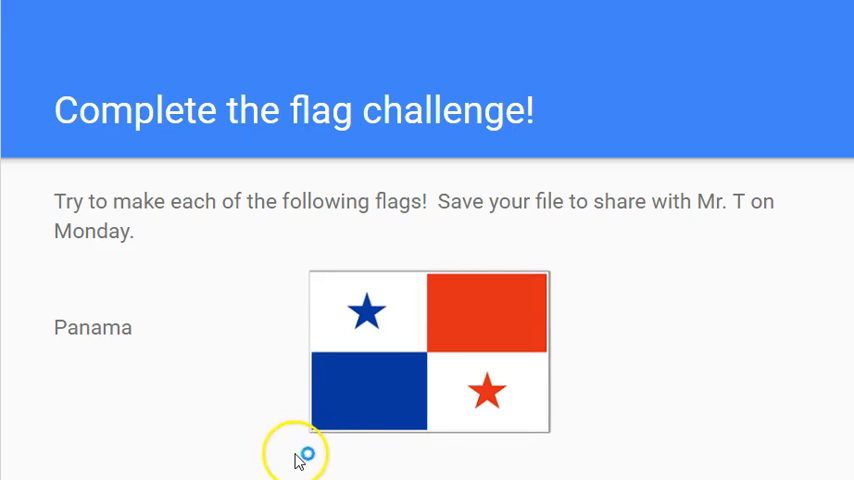
mouse_move(573, 442)
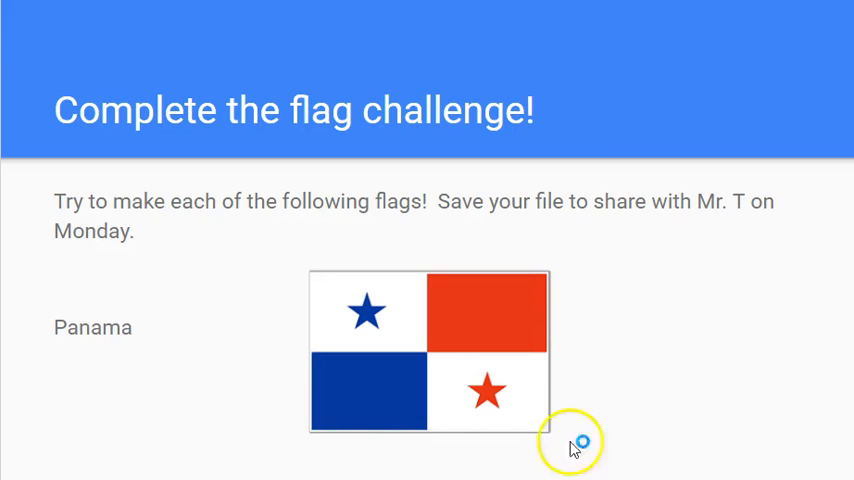
mouse_move(565, 410)
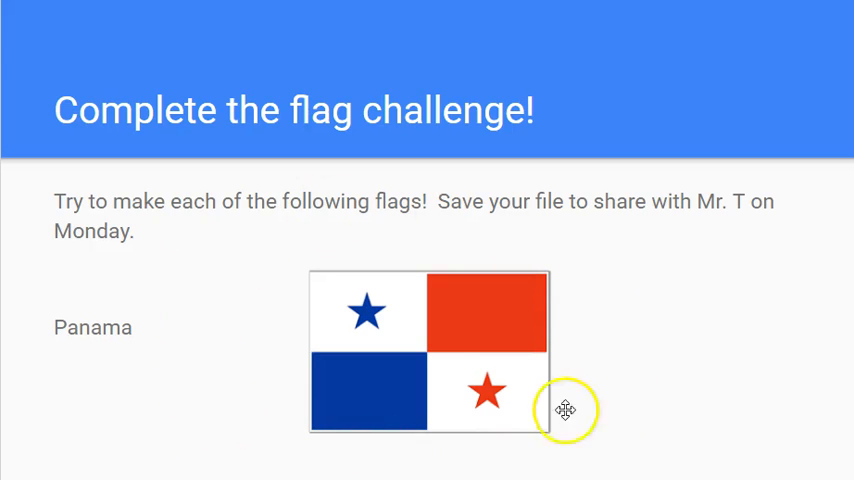
mouse_move(208, 412)
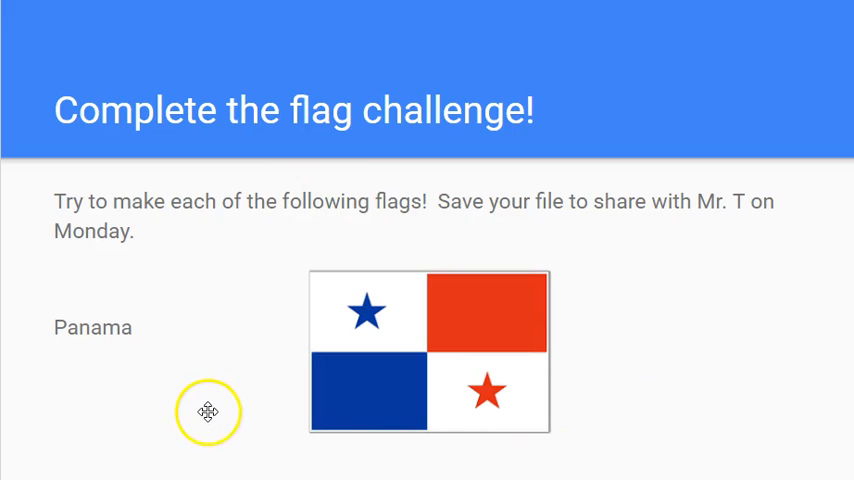
mouse_move(400, 470)
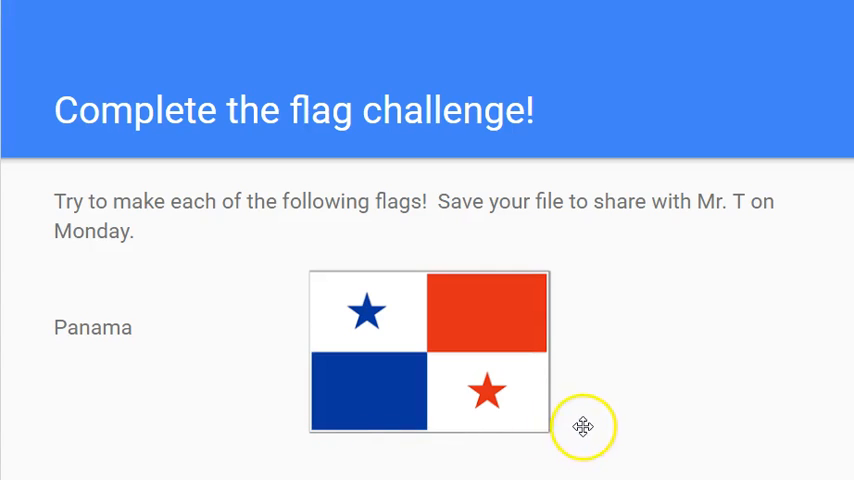
mouse_move(483, 213)
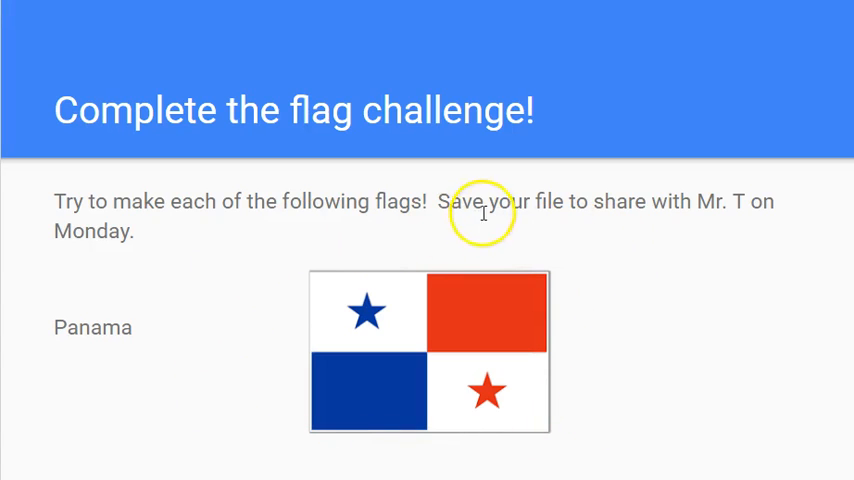